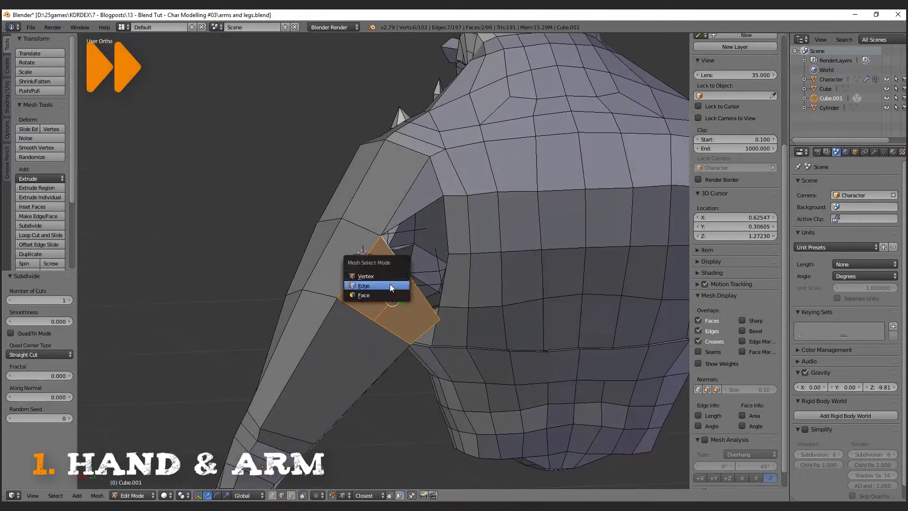
Align the arm's shoulder edges to the torso opening using edge selection, then return to Object Mode
left_click(363, 285)
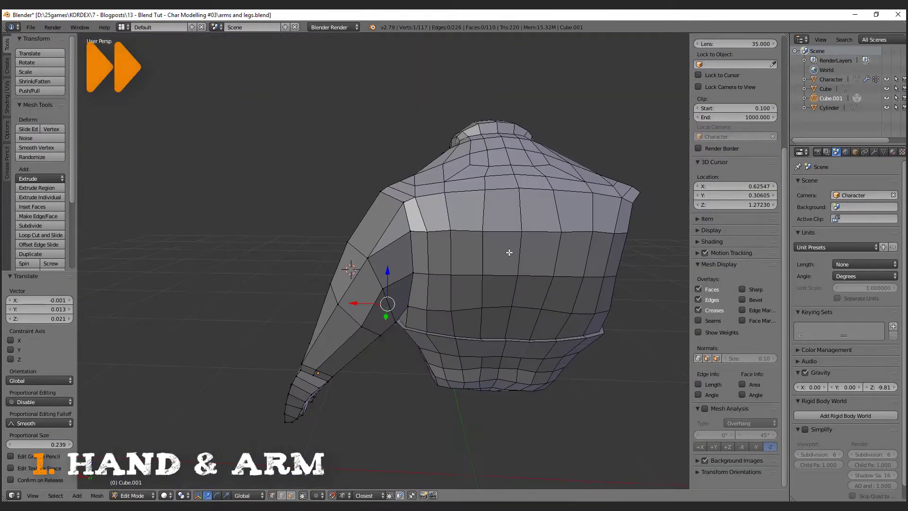
key("Tab")
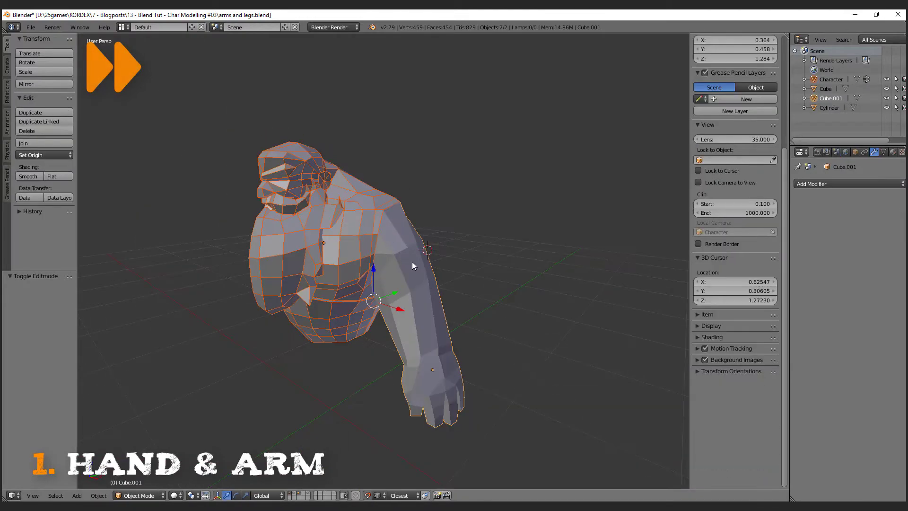
Join the arm object into the mirrored Character mesh so both arms appear
key("Tab")
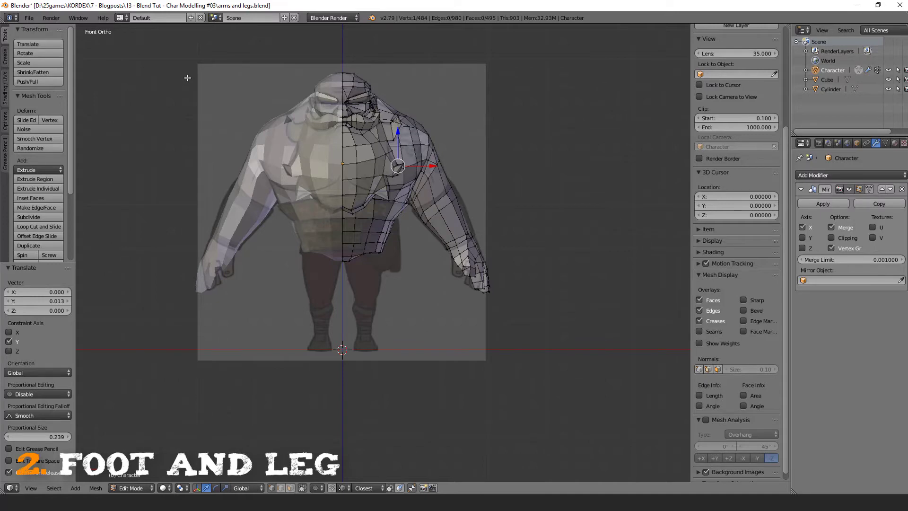
mouse_move(233, 87)
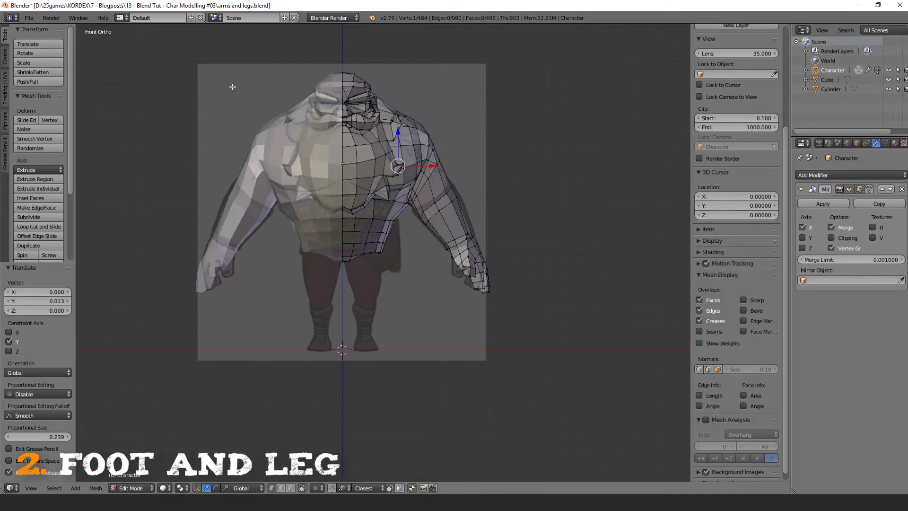
Add a new mesh plane at the 3D cursor near the character's feet
left_click(131, 488)
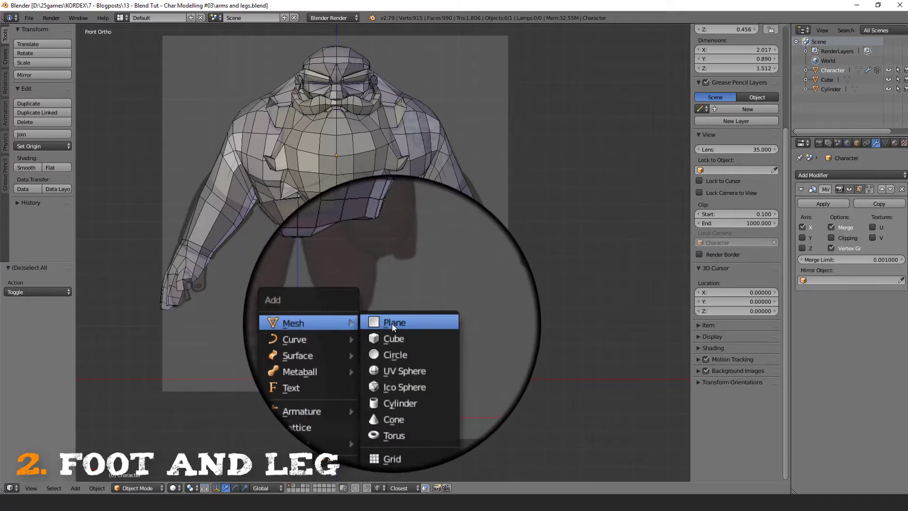
left_click(394, 321)
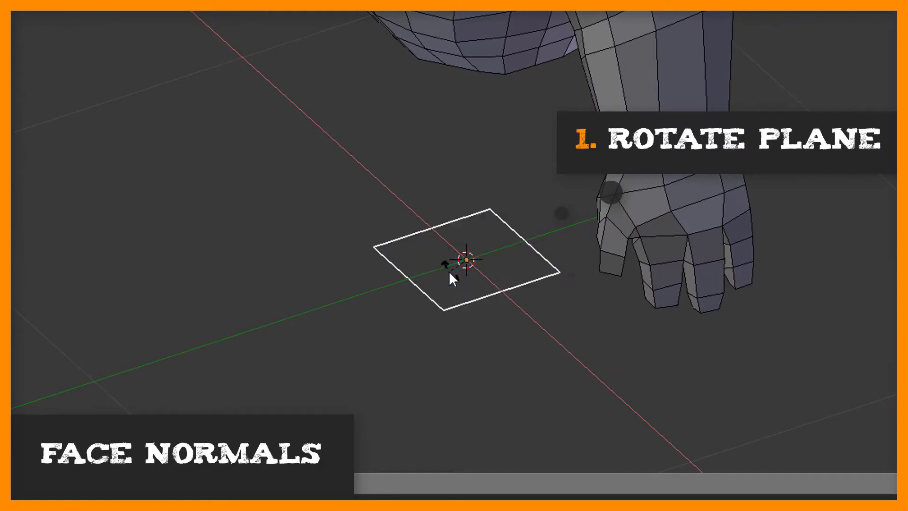
Rotate the plane and flip its face normals in face-select mode
left_click(469, 261)
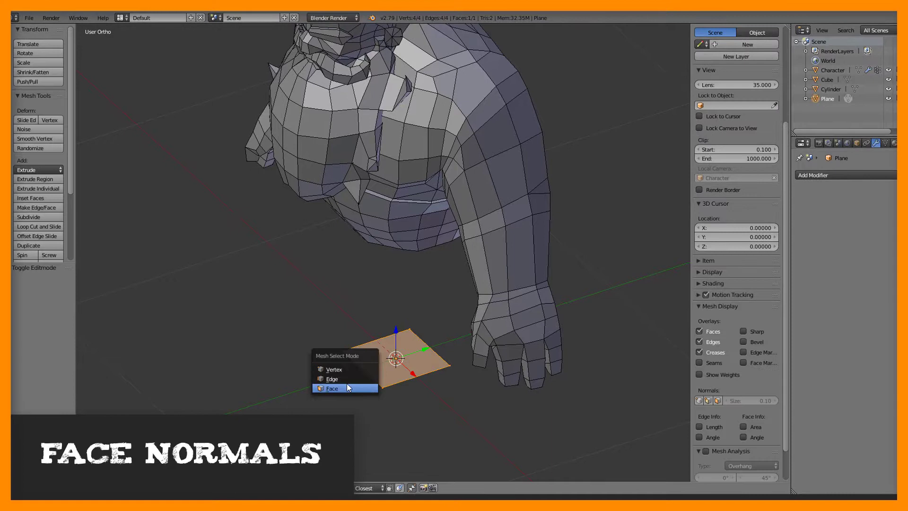
left_click(332, 388)
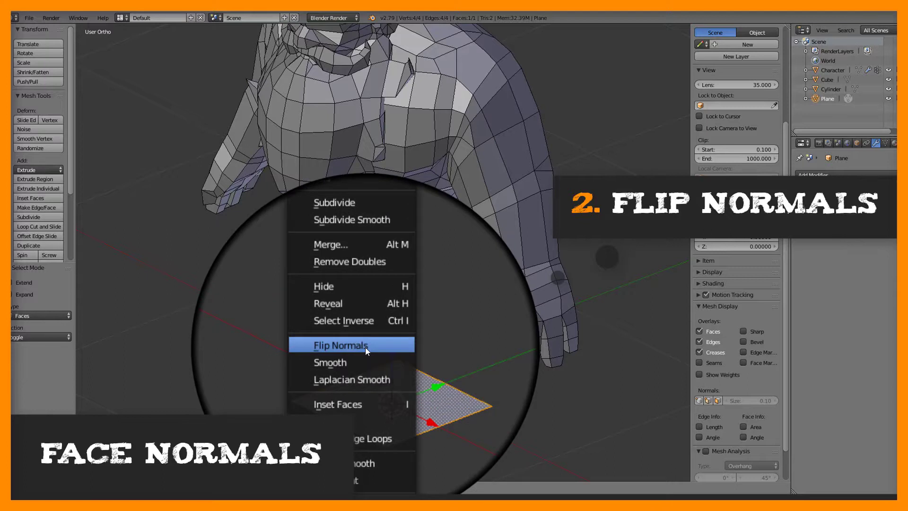
left_click(342, 345)
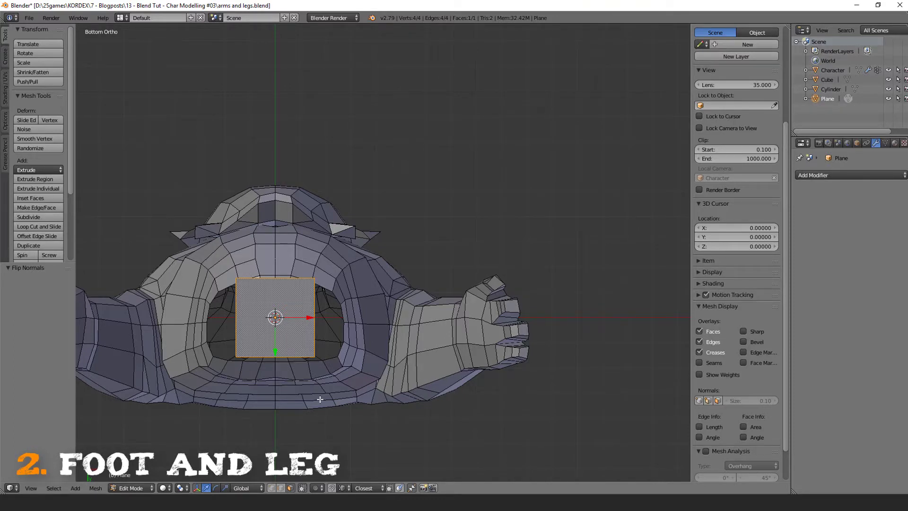
Extrude the plane's edges into a sole outline and move its vertices into a foot shape
key("ctrl+1")
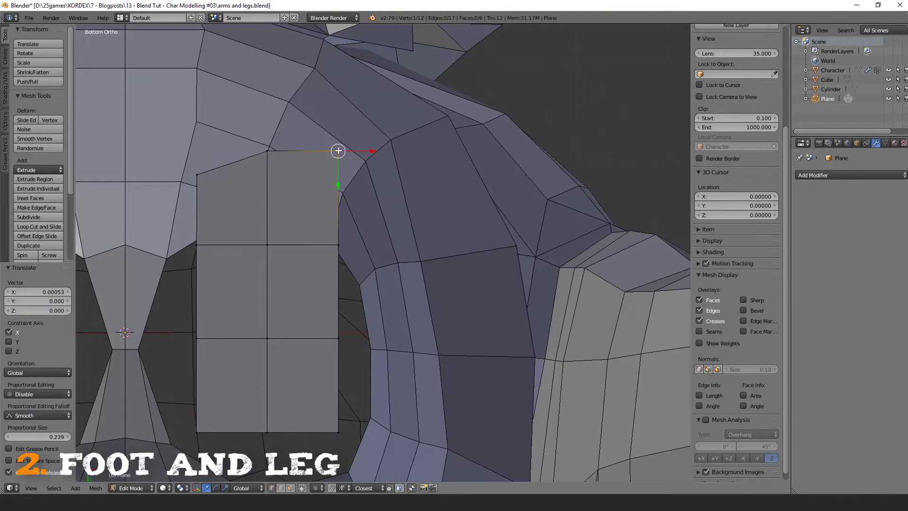
left_click_drag(337, 151, 206, 174)
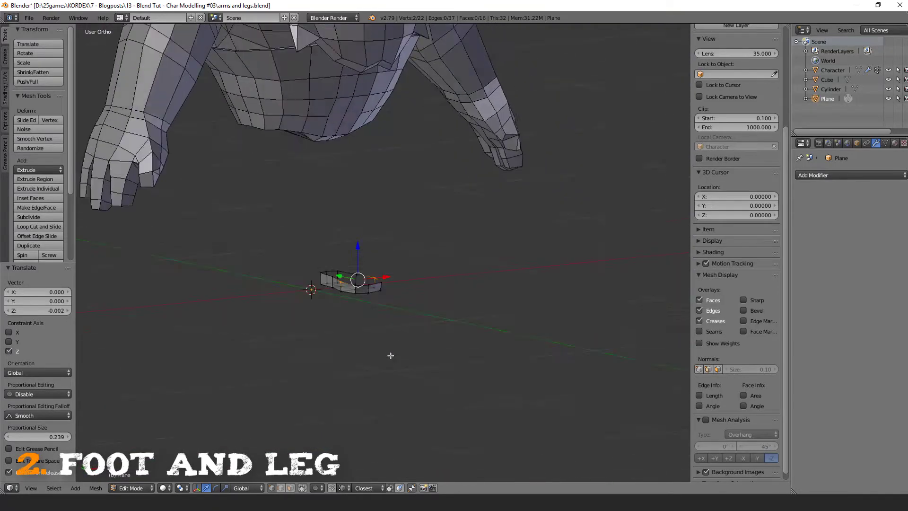
Align the foot block to the side reference and move it to a chosen layer
key("Tab")
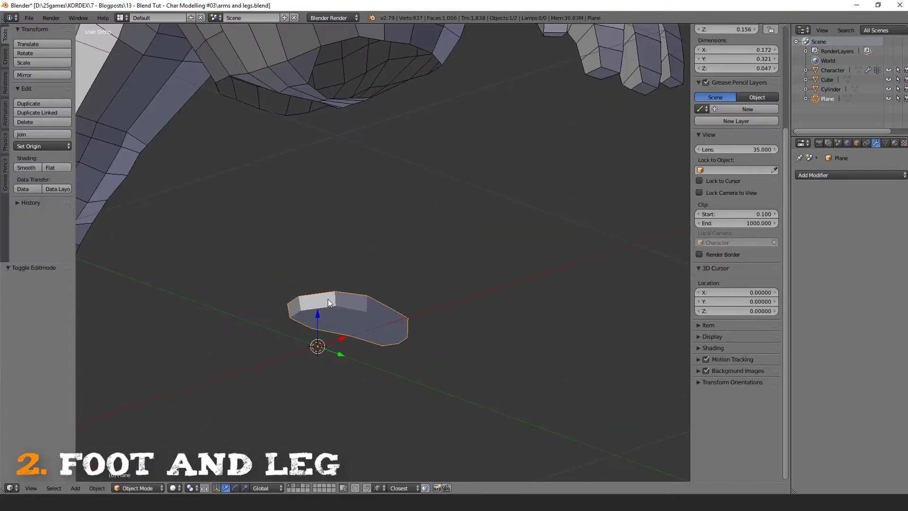
mouse_move(292, 488)
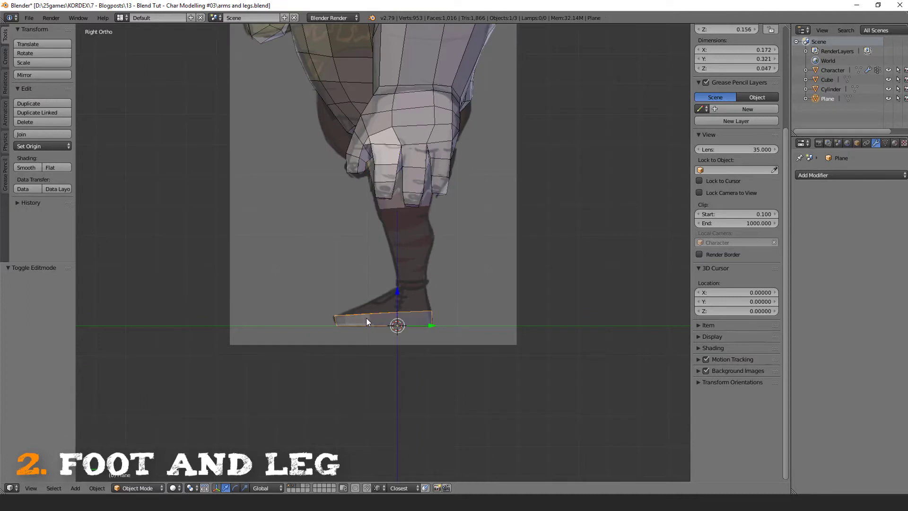
key("m")
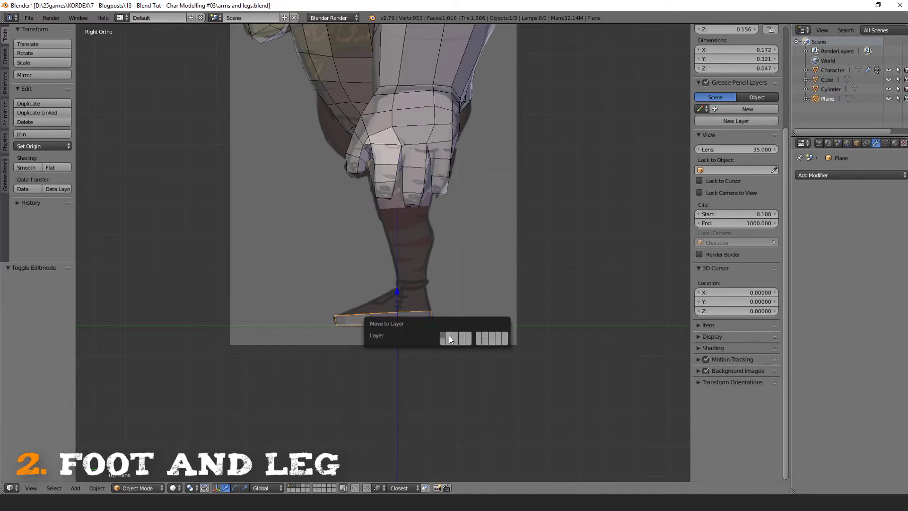
left_click(446, 338)
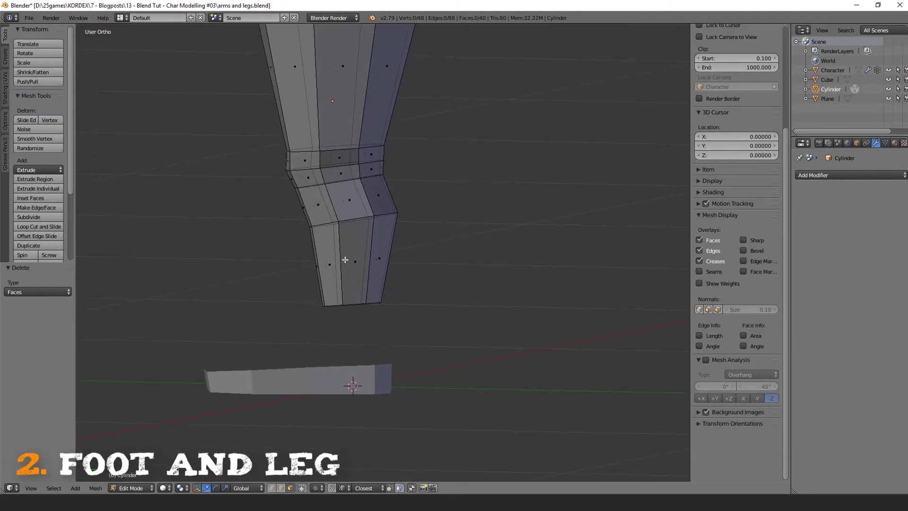
Select the foot object and reshape its toe and heel vertices to the side reference
key("Tab")
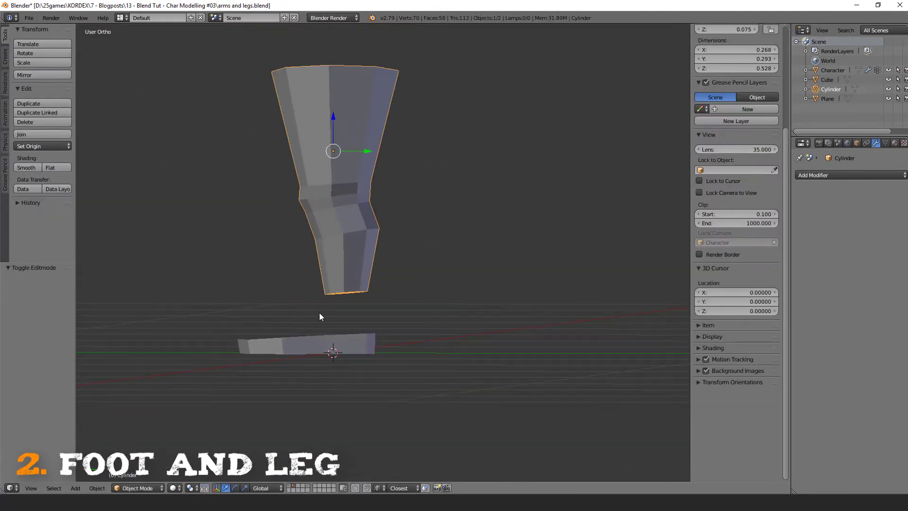
left_click(306, 344)
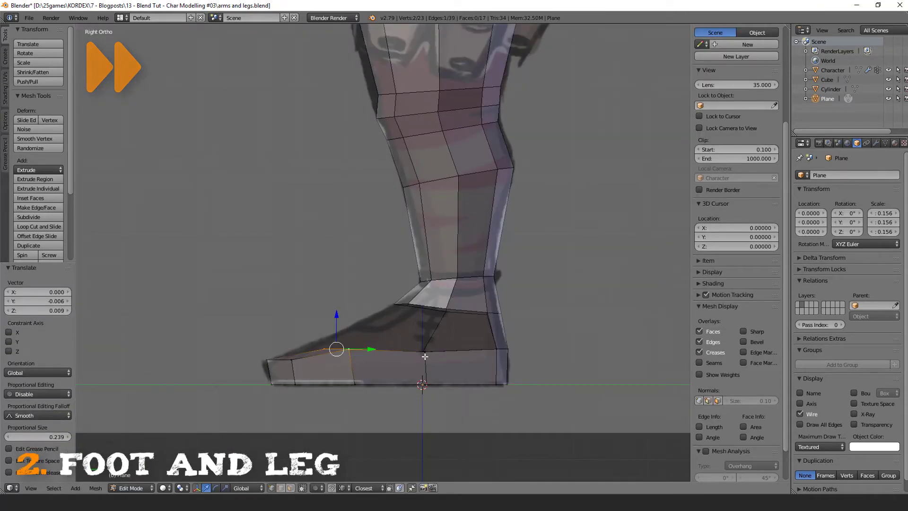
Join the foot into the leg cylinder and fit the leg's top vertices to the torso bottom
key("a")
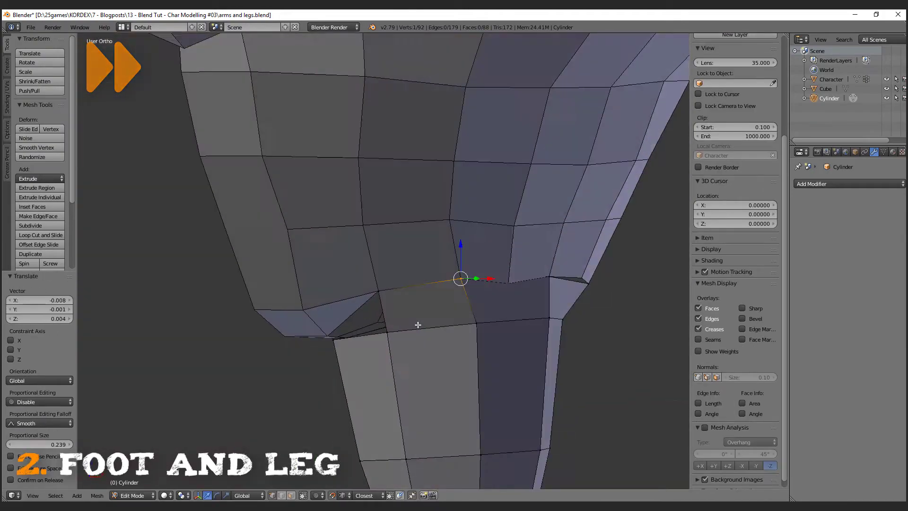
Join the leg into the Character mesh and slide-merge the hip vertices to weld it to the torso
key("w")
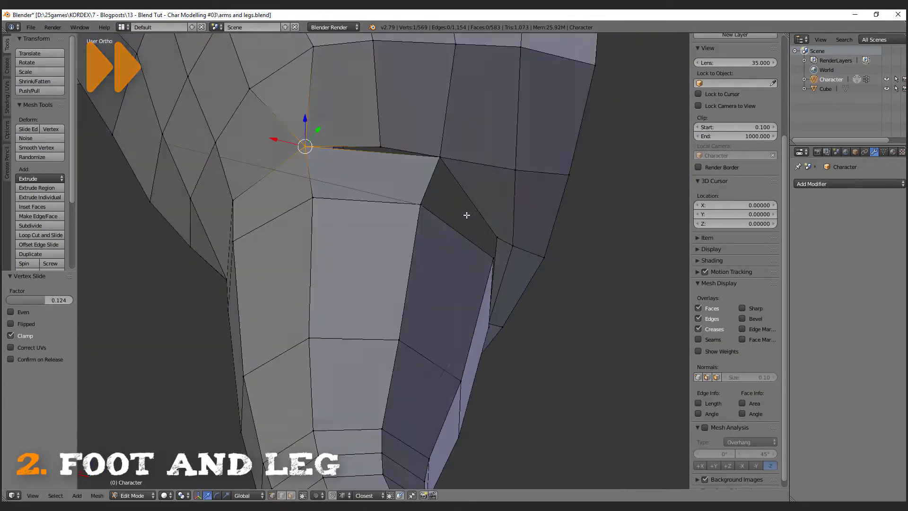
left_click(37, 187)
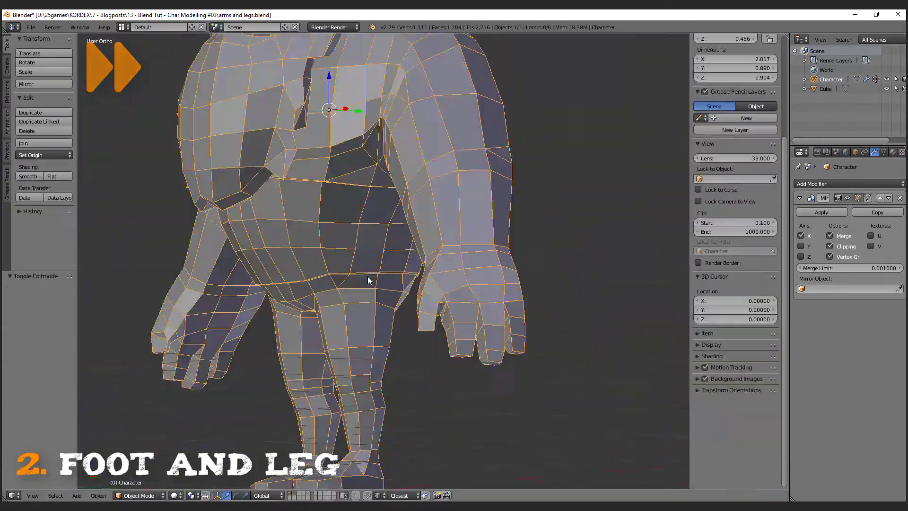
key("Tab")
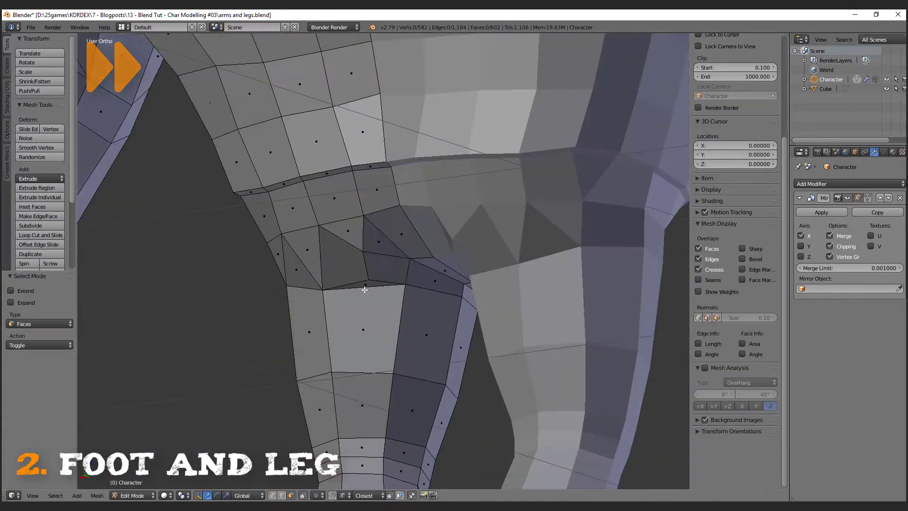